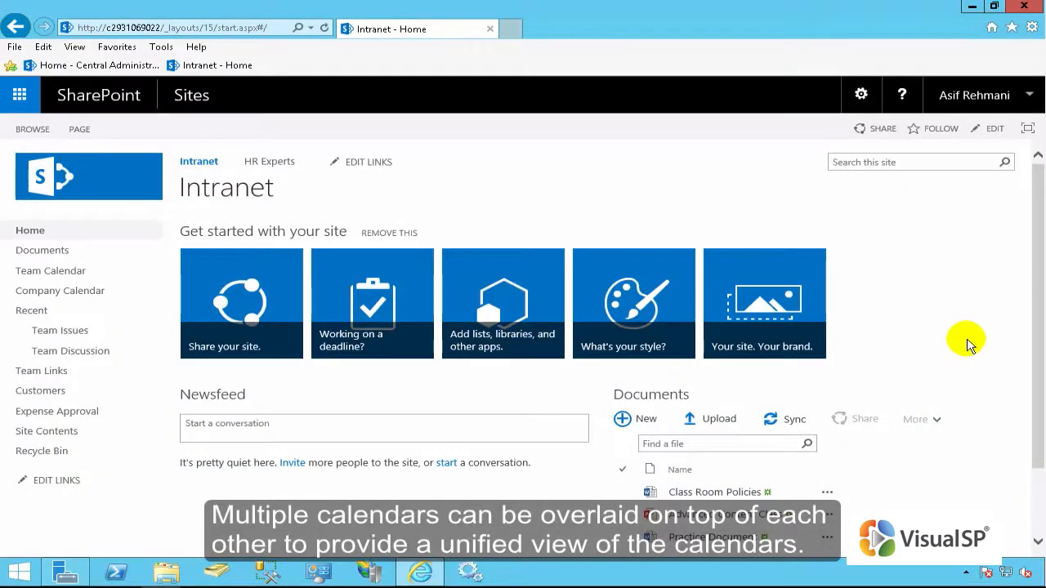
{"action": "mouse_move", "coordinate": [51, 271]}
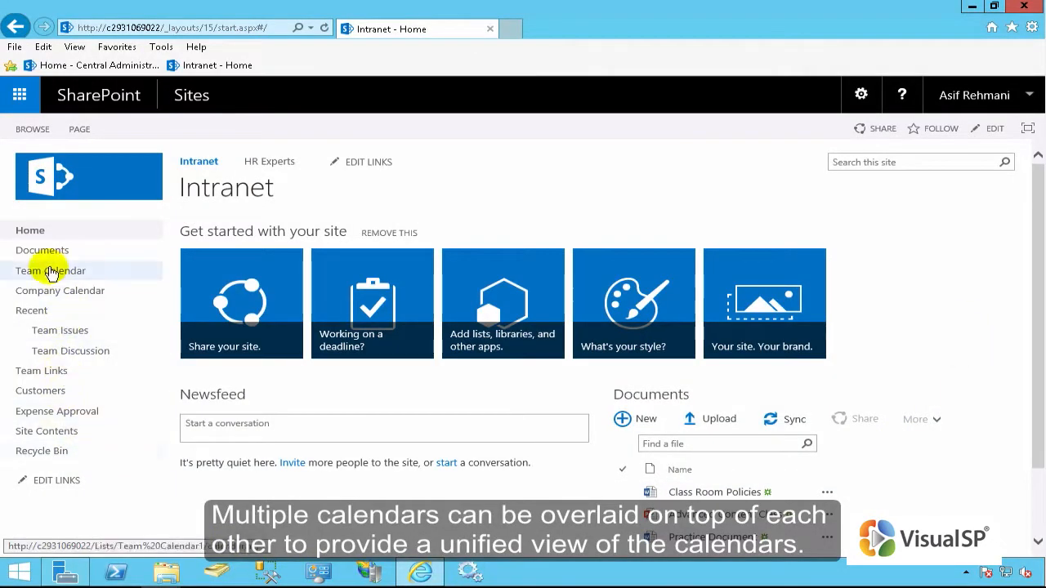
Step: Open the Team Calendar from the Intranet site's Quick Launch navigation
{"action": "left_click", "coordinate": [50, 271]}
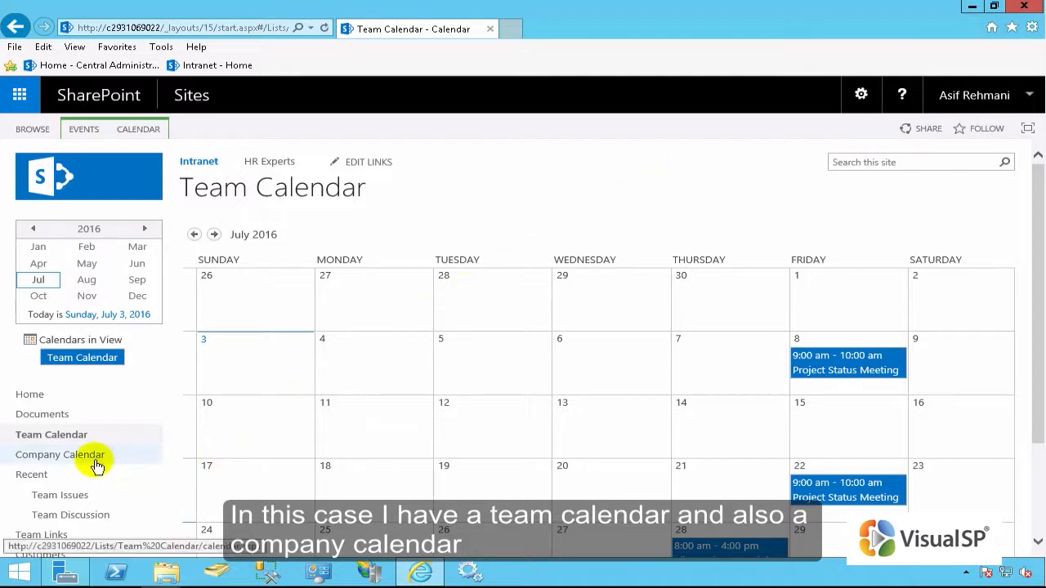
Step: Check the Company Calendar's events, then return to the Team Calendar
{"action": "left_click", "coordinate": [60, 455]}
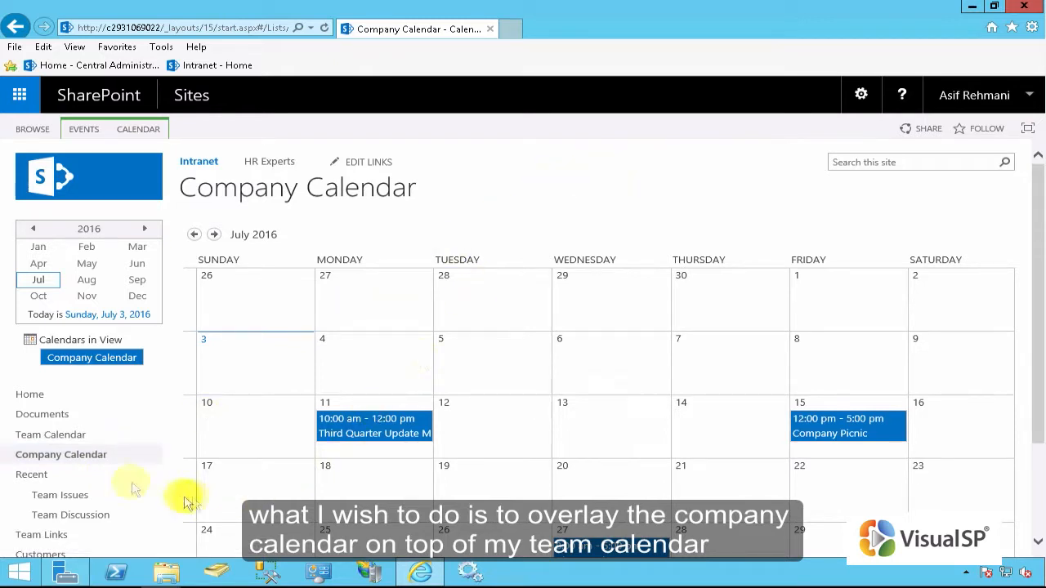
{"action": "left_click", "coordinate": [50, 435]}
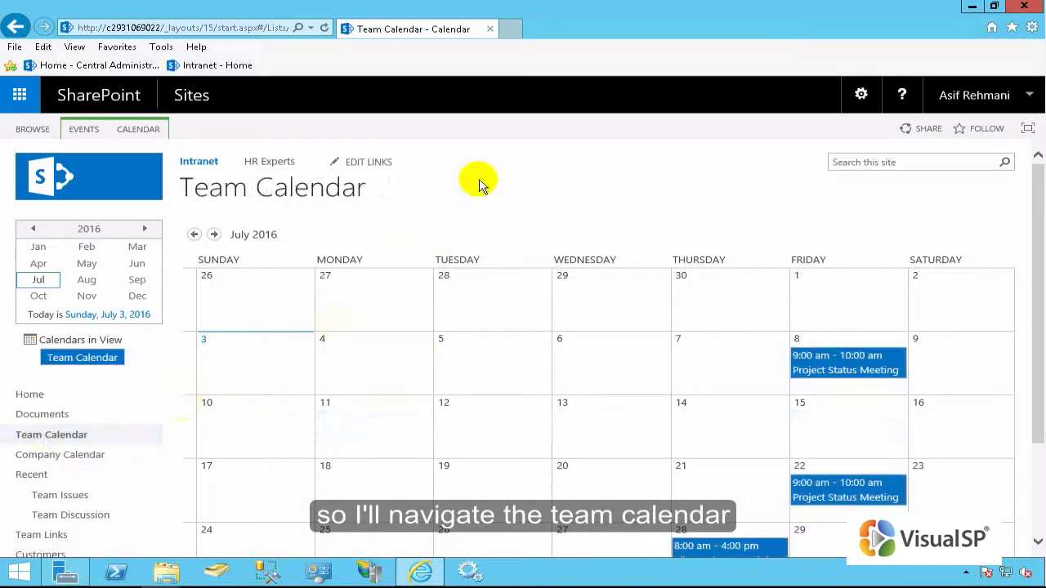
Step: Bring up the Calendar Overlay Settings page for the Team Calendar
{"action": "left_click", "coordinate": [137, 129]}
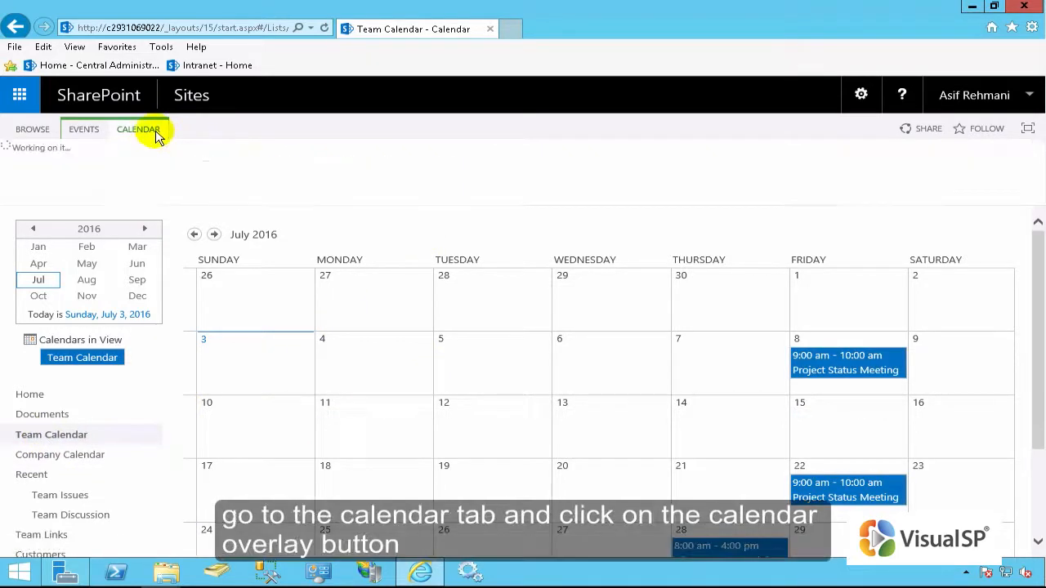
{"action": "left_click", "coordinate": [138, 129]}
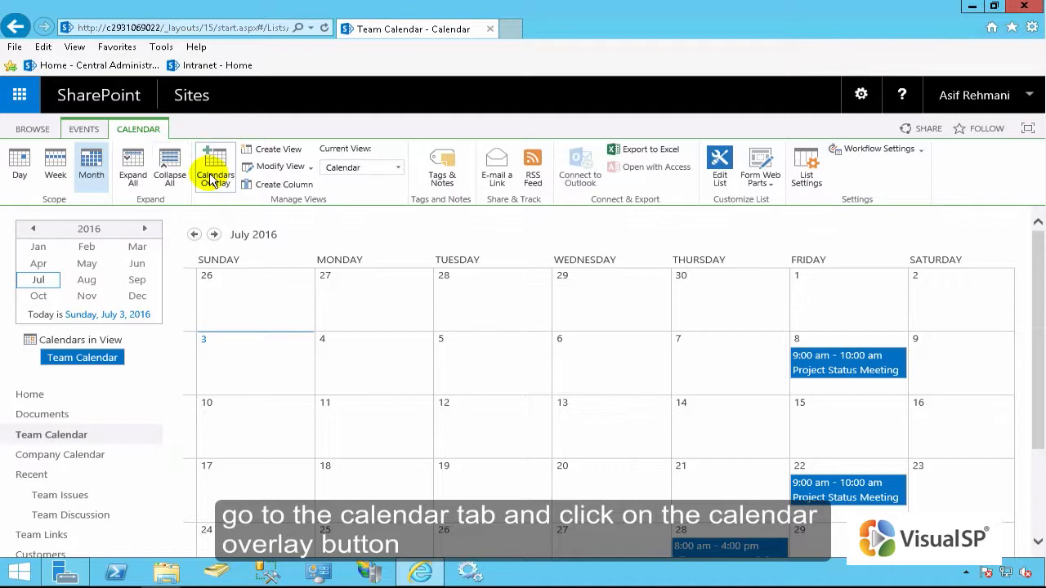
{"action": "left_click", "coordinate": [214, 164]}
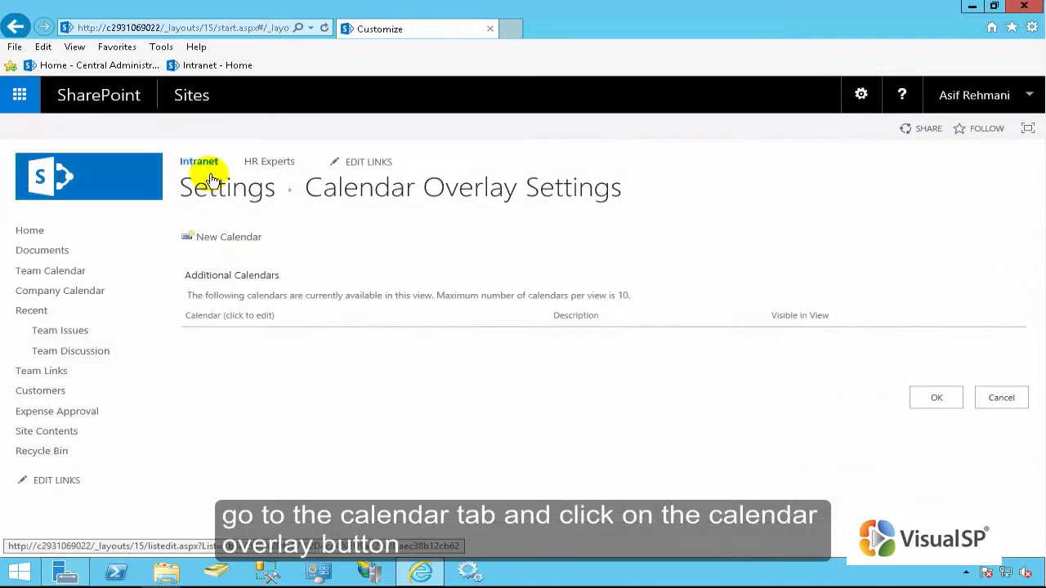
Step: Start a new overlay calendar and name it 'Company Events'
{"action": "left_click", "coordinate": [229, 237]}
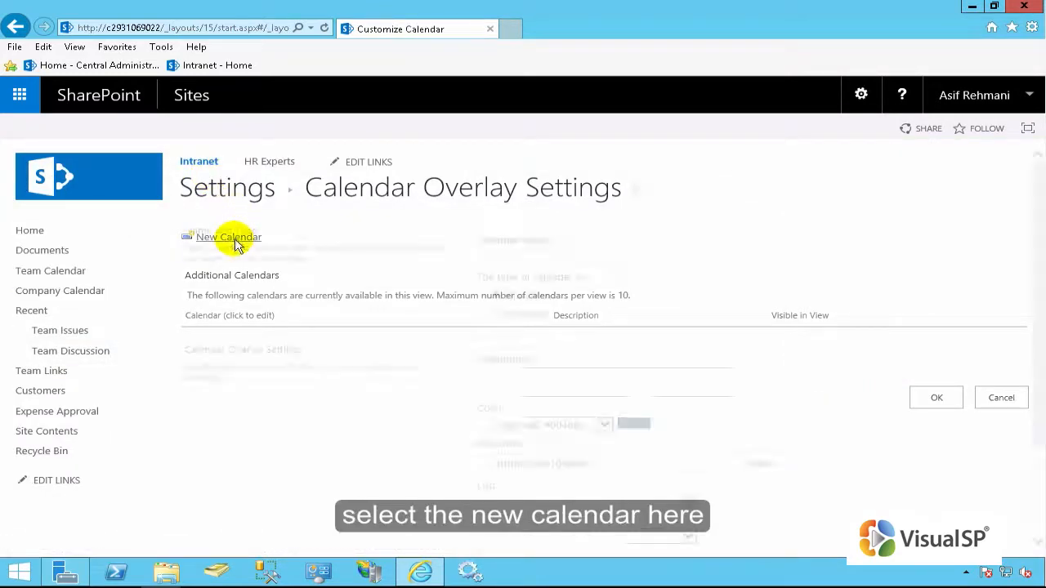
{"action": "left_click", "coordinate": [228, 237]}
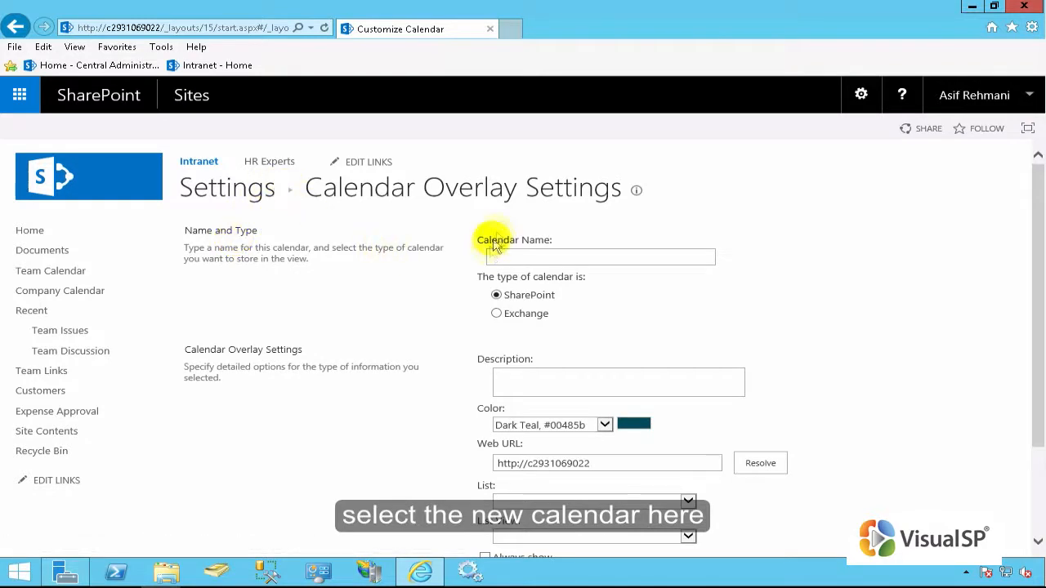
{"action": "type", "text": "C"}
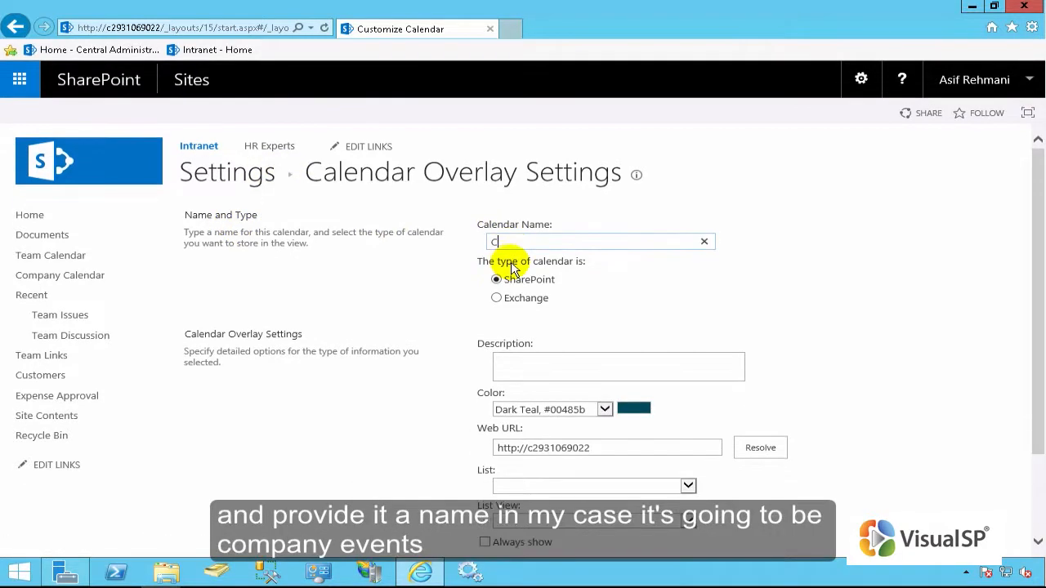
{"action": "type", "text": "Company"}
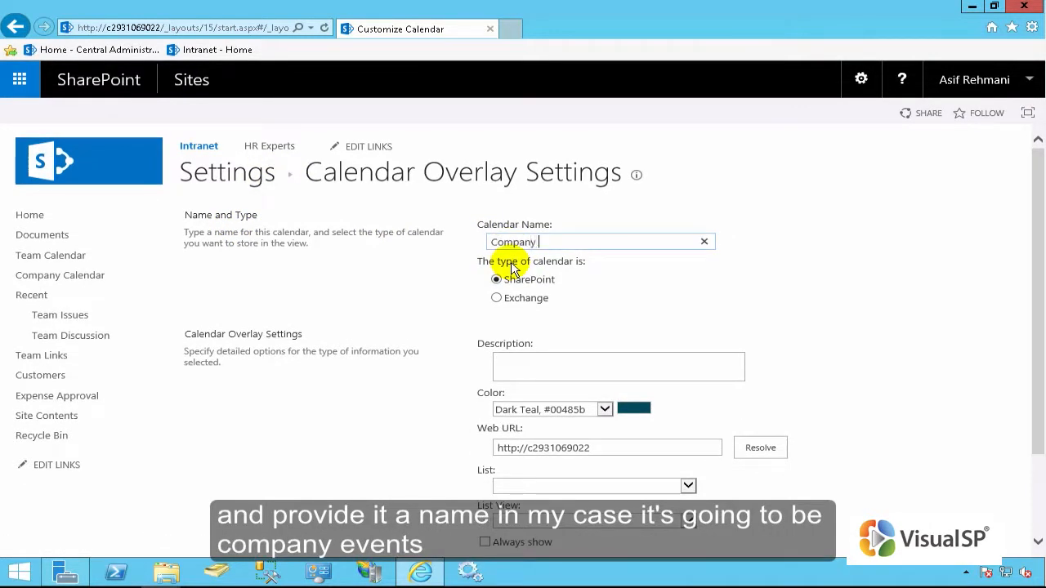
{"action": "type", "text": "Events"}
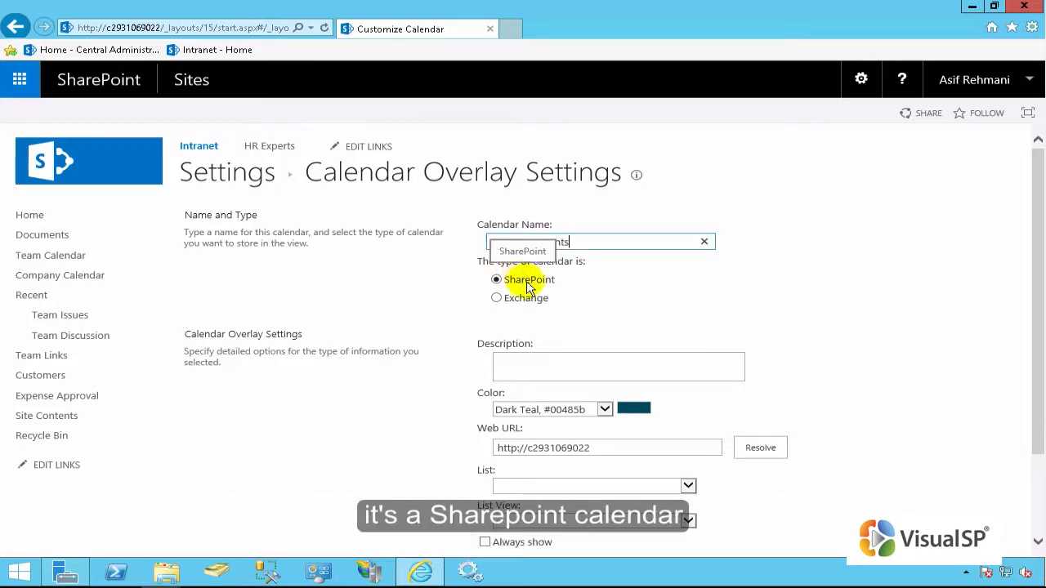
Step: Keep the SharePoint calendar type and choose Dark Purple as the overlay colour
{"action": "left_click", "coordinate": [598, 366]}
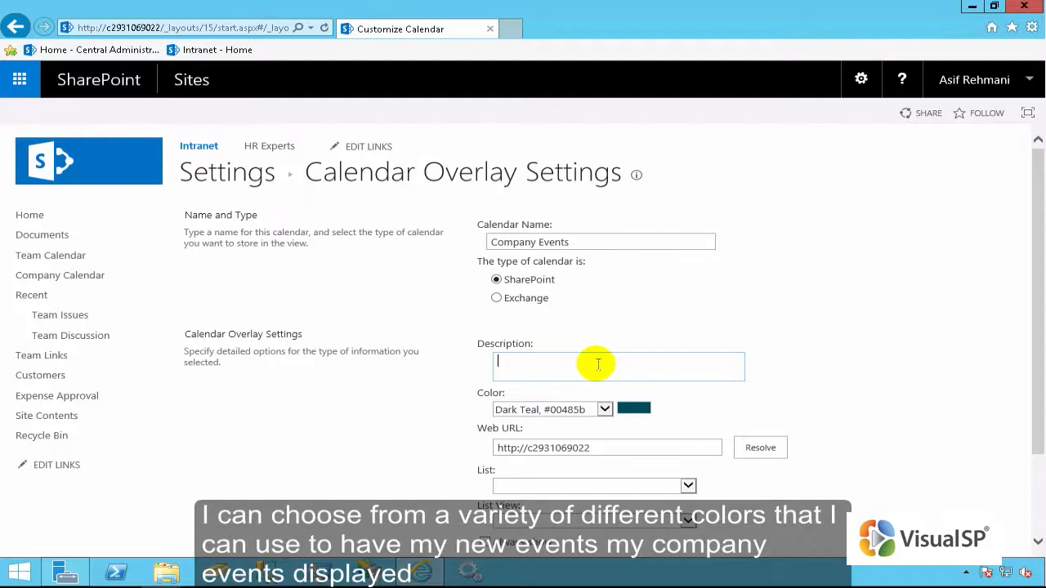
{"action": "left_click", "coordinate": [608, 409]}
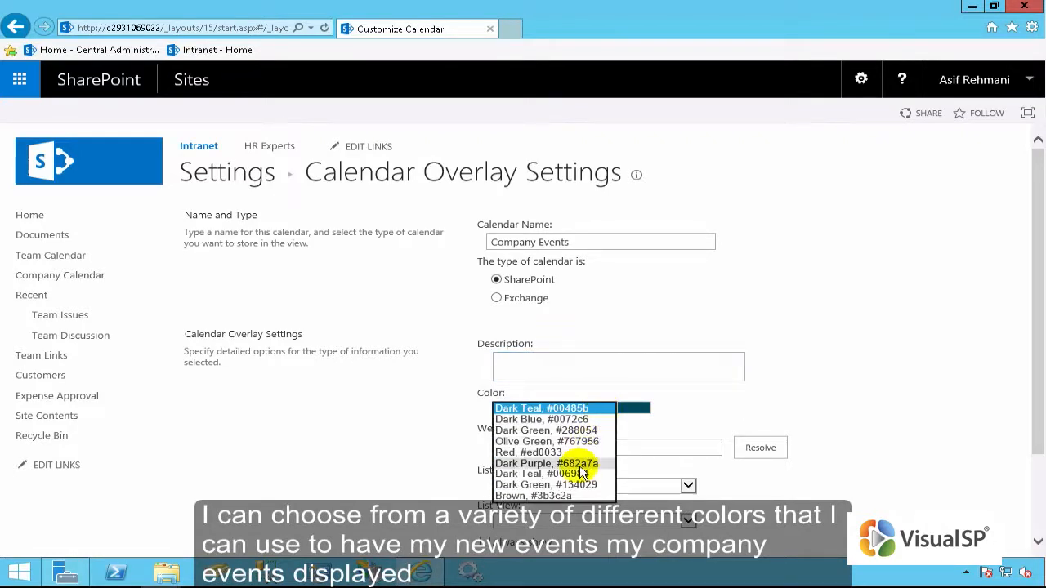
{"action": "mouse_move", "coordinate": [556, 464]}
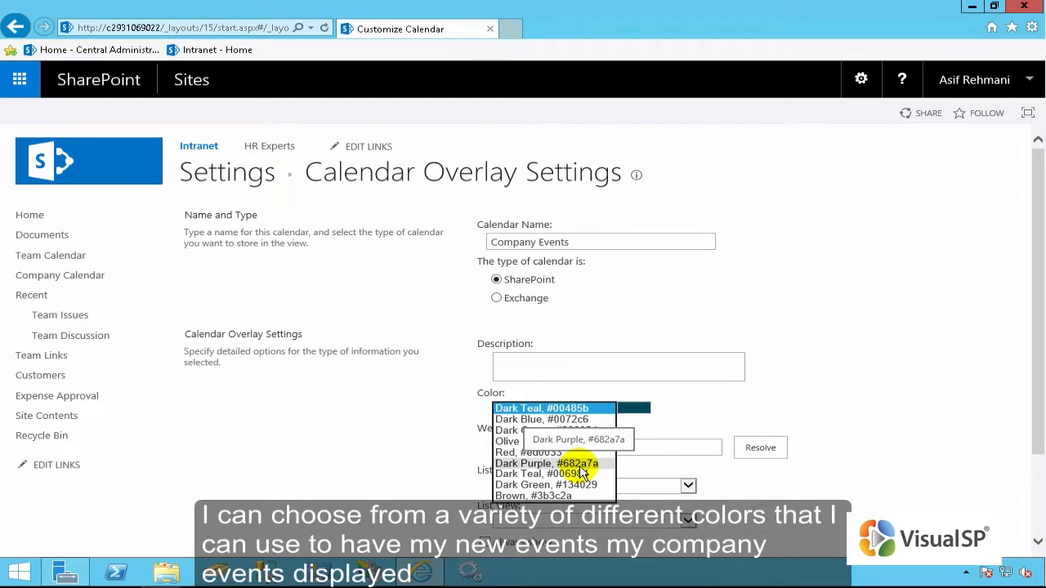
{"action": "left_click", "coordinate": [546, 464]}
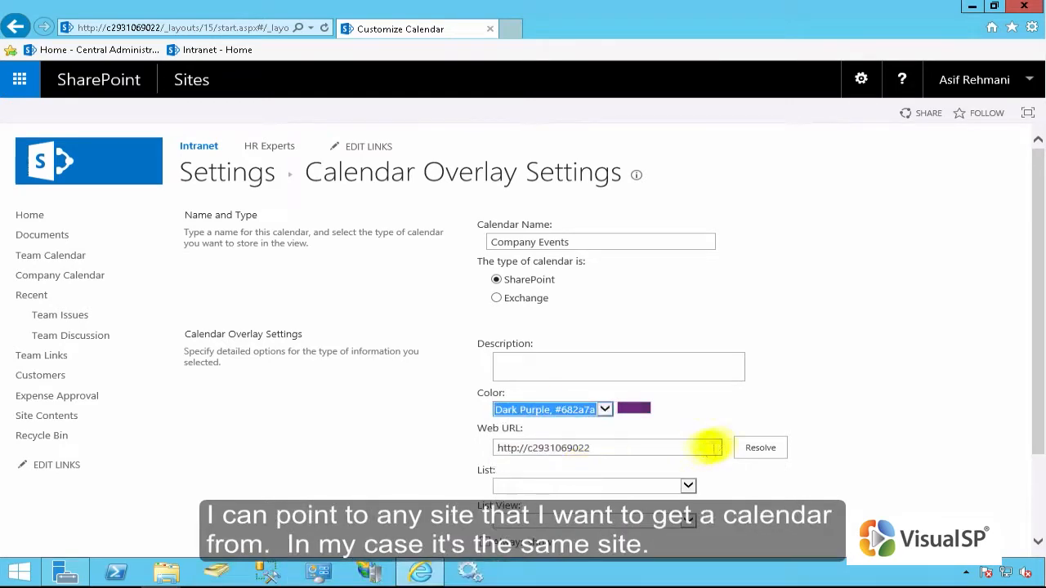
Step: Resolve and select Company Calendar, then save the overlay and apply it to the Team Calendar
{"action": "left_click", "coordinate": [760, 447]}
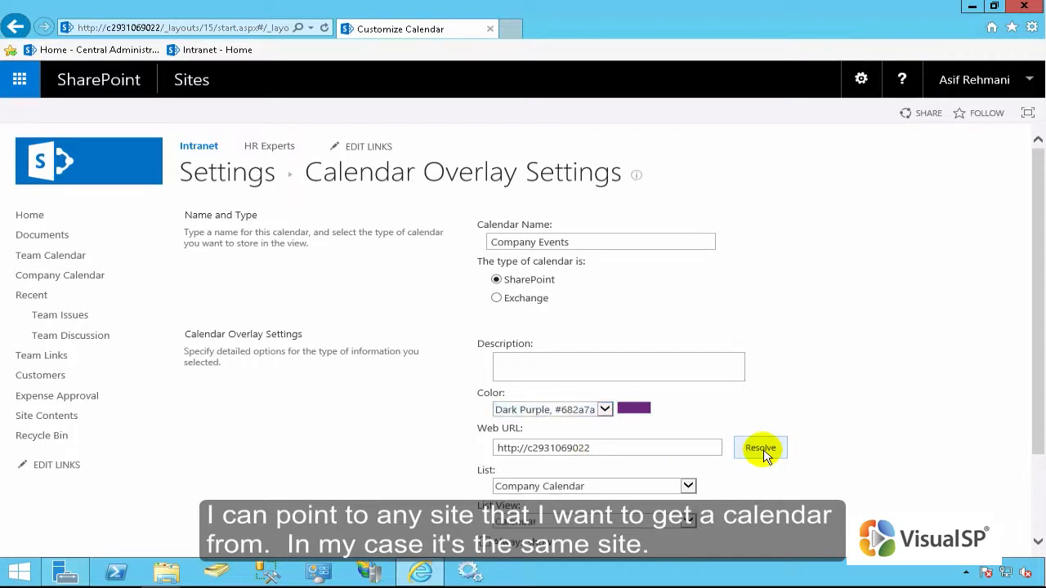
{"action": "mouse_move", "coordinate": [653, 490]}
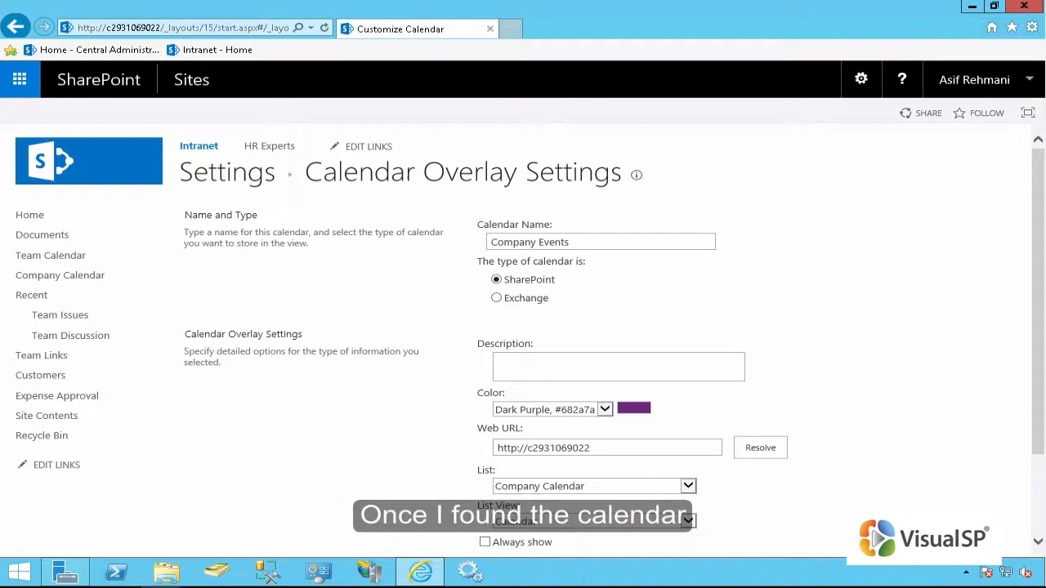
{"action": "scroll", "scroll_direction": "down", "scroll_amount": 3}
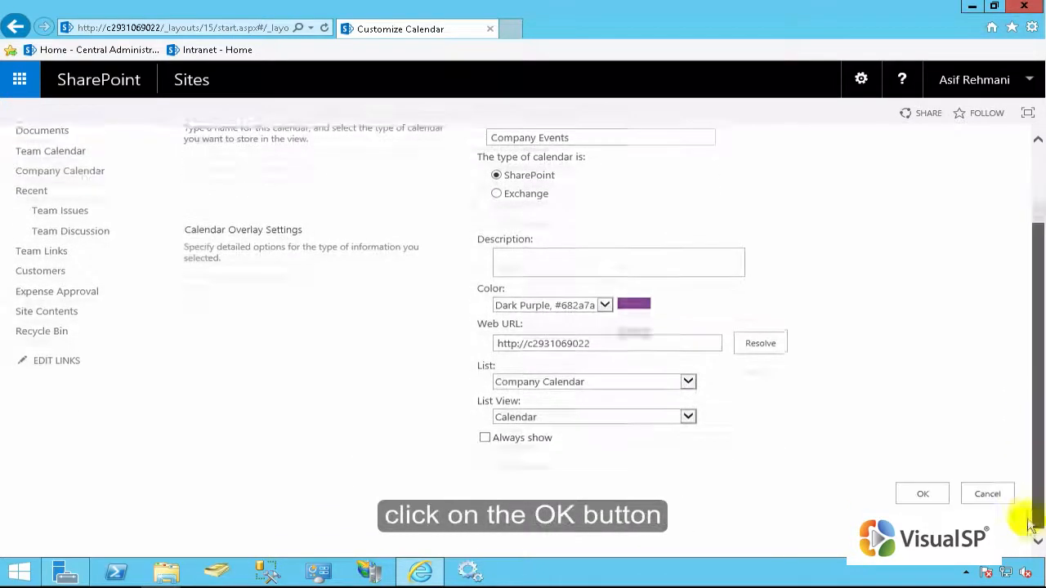
{"action": "left_click", "coordinate": [922, 494]}
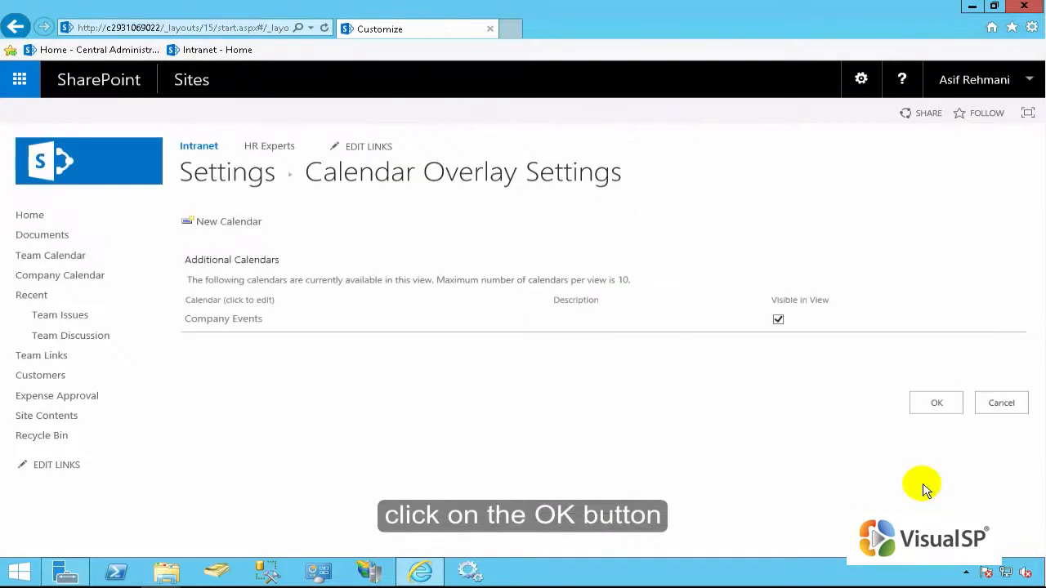
{"action": "left_click", "coordinate": [934, 402]}
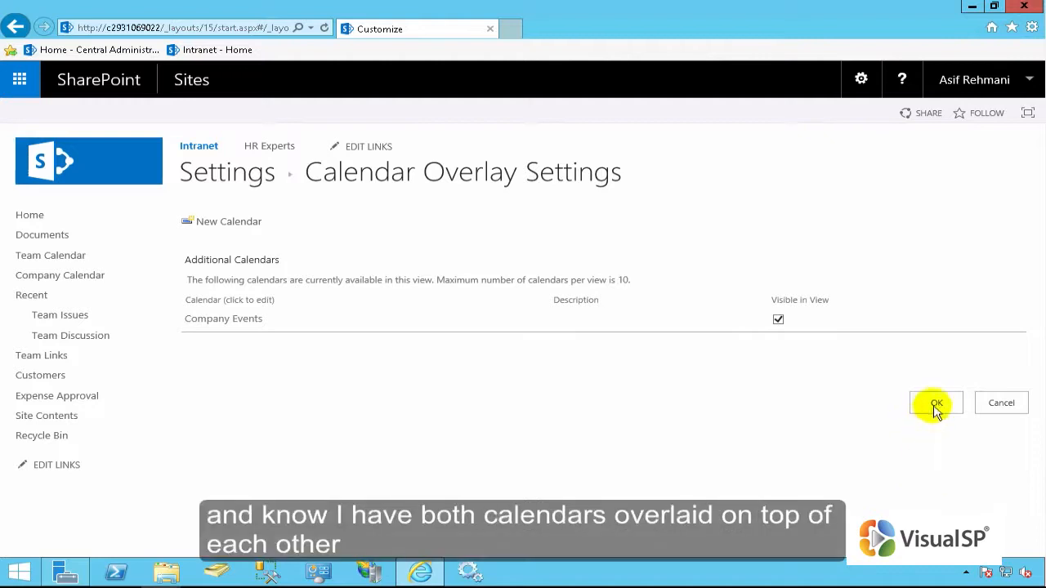
{"action": "left_click", "coordinate": [934, 402]}
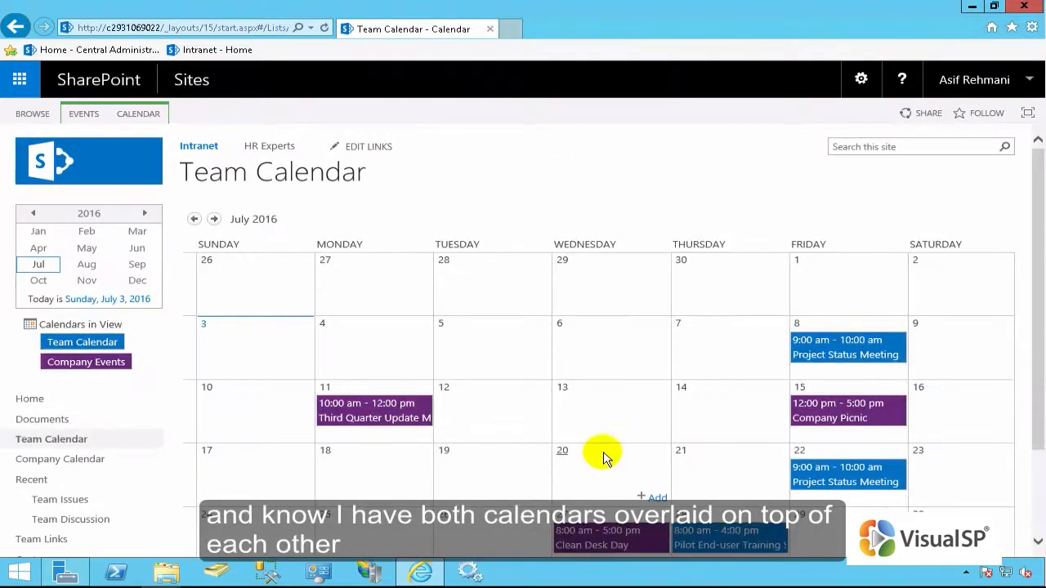